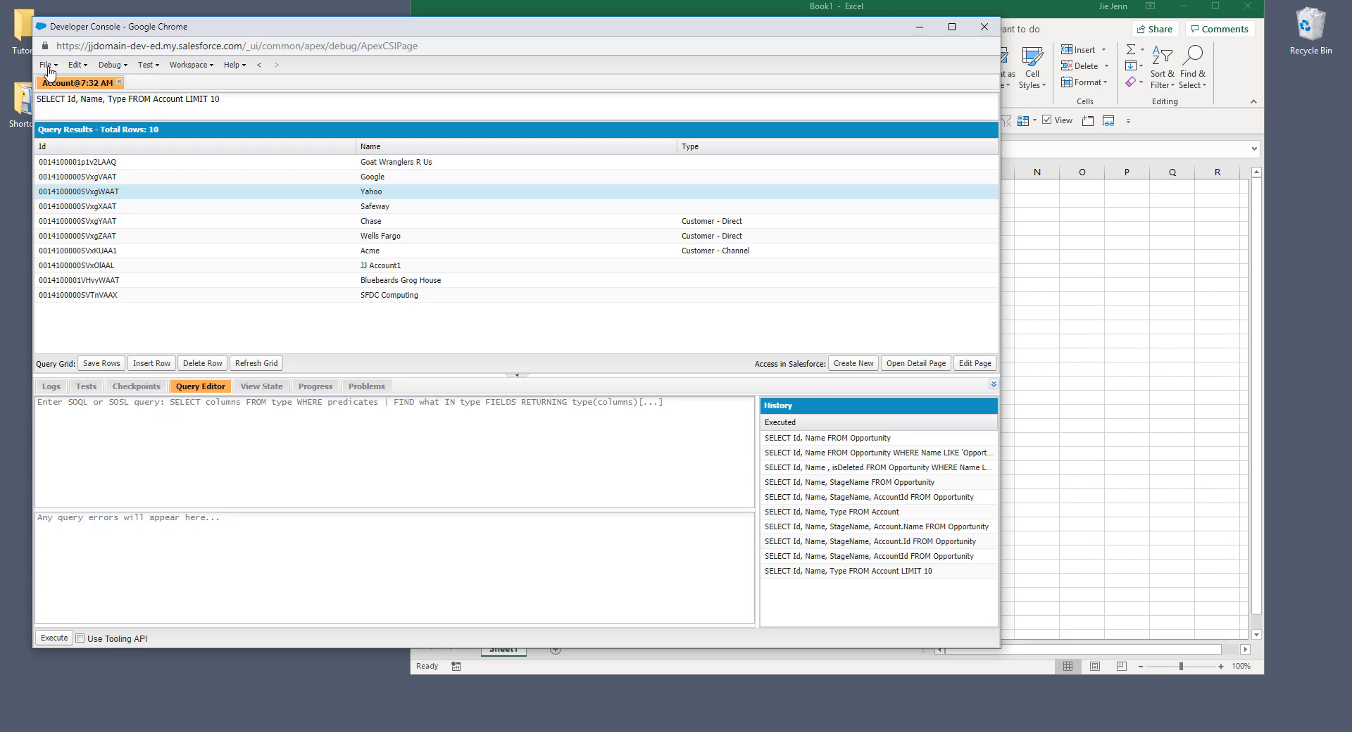
# Browse the Developer Console's File, Edit and Debug menus, then dismiss them
pyautogui.click(47, 65)
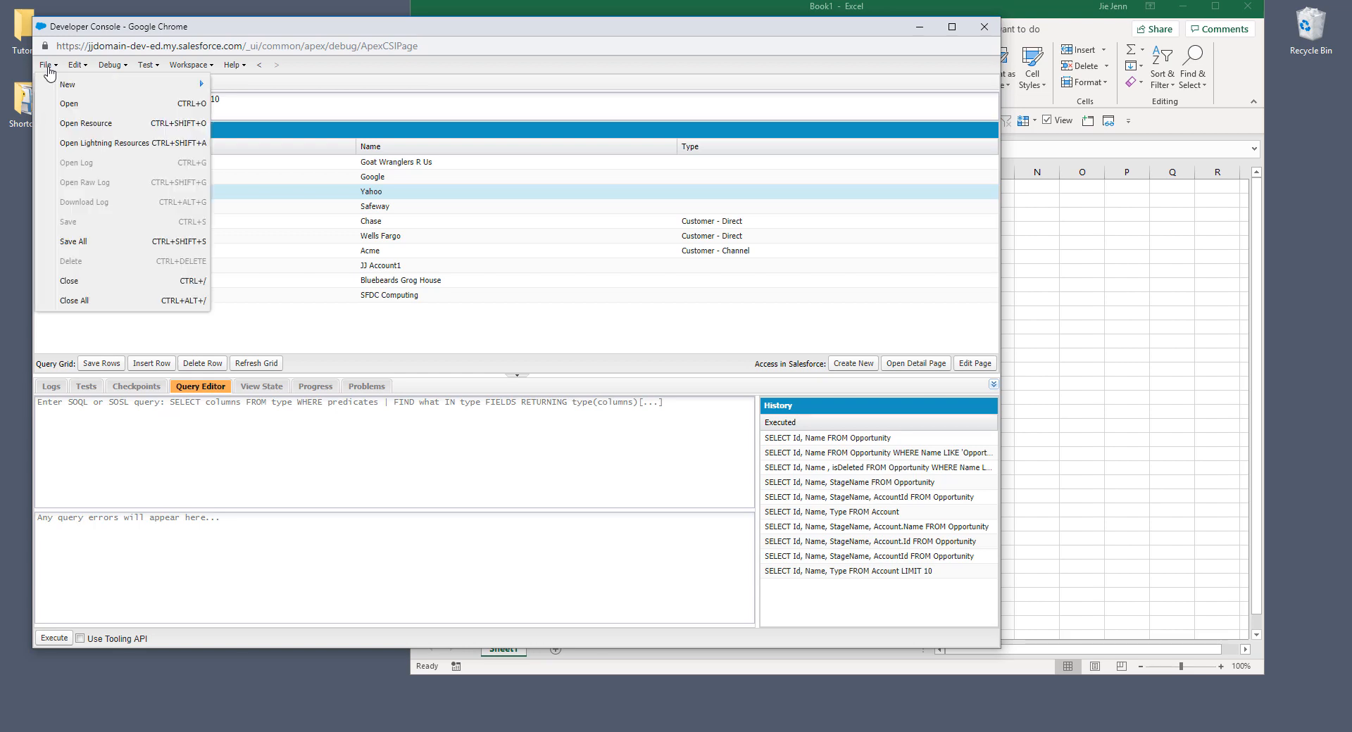
pyautogui.click(78, 64)
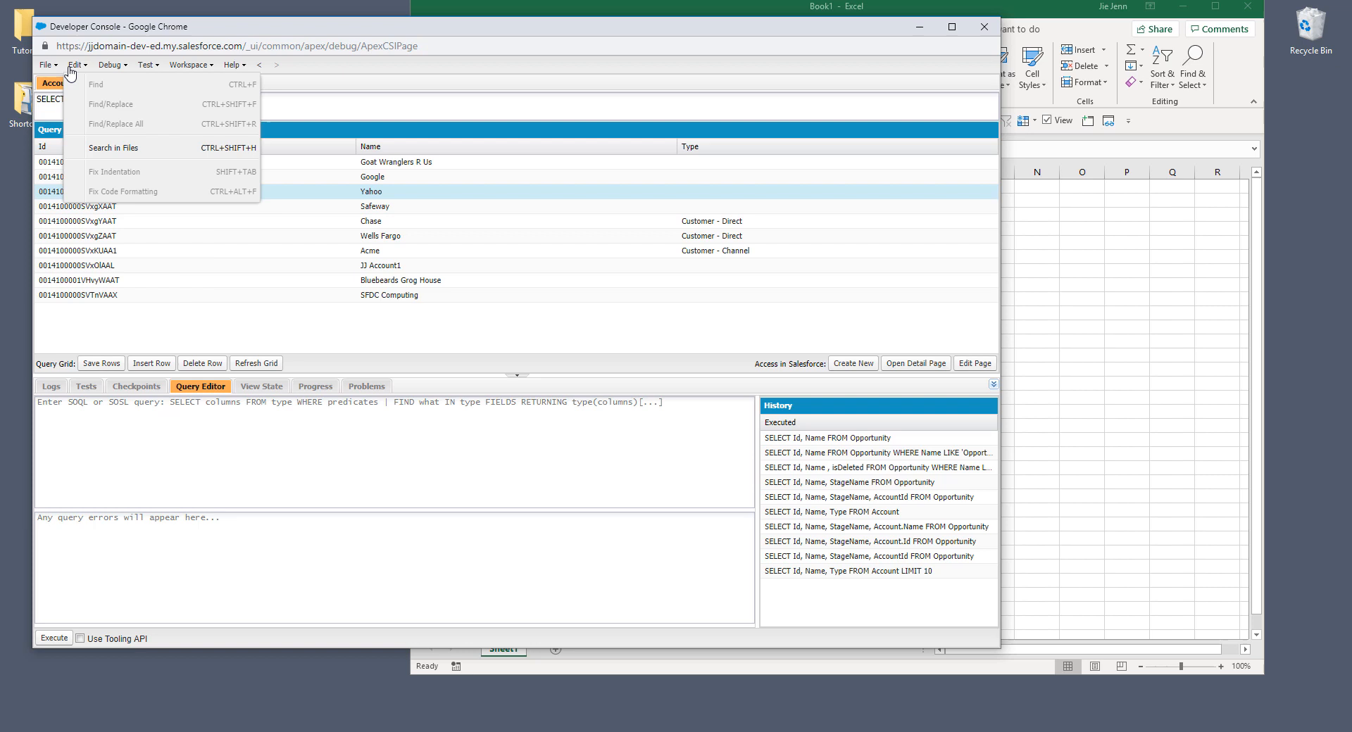
pyautogui.click(113, 64)
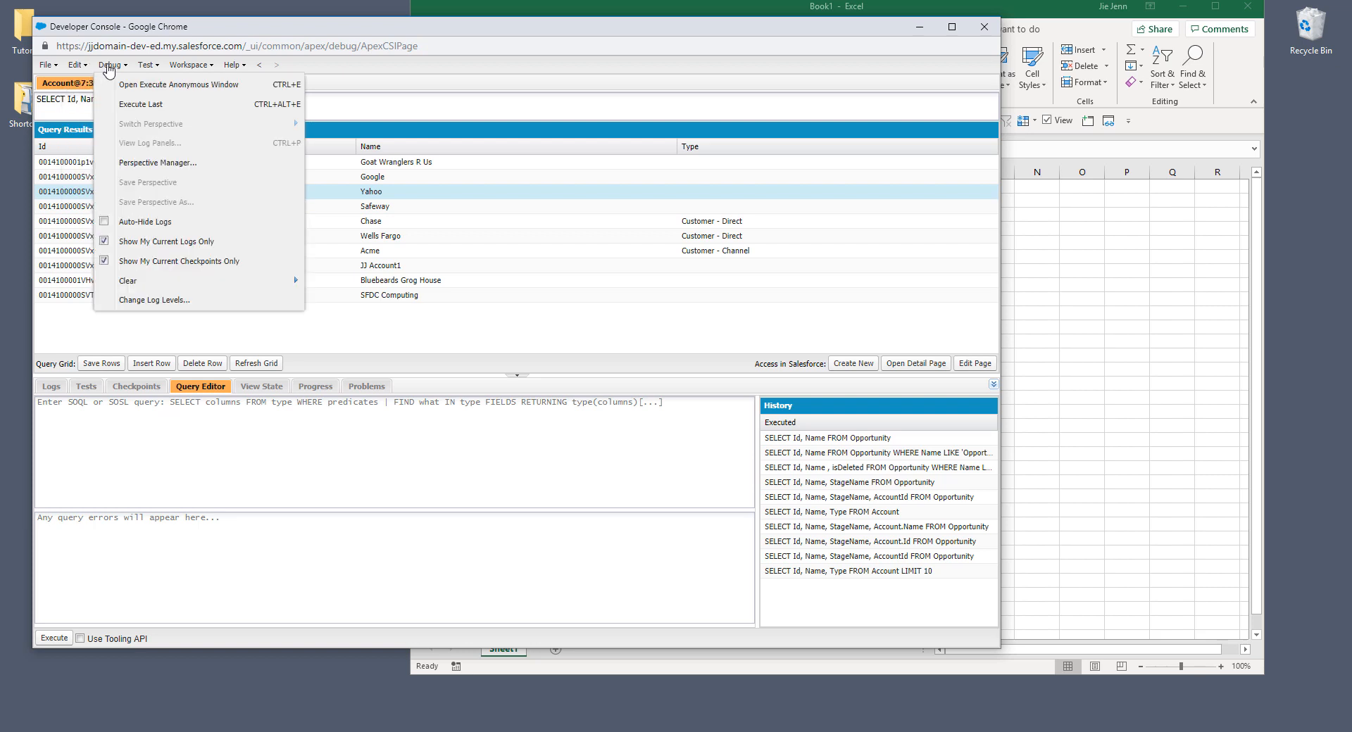
pyautogui.click(192, 64)
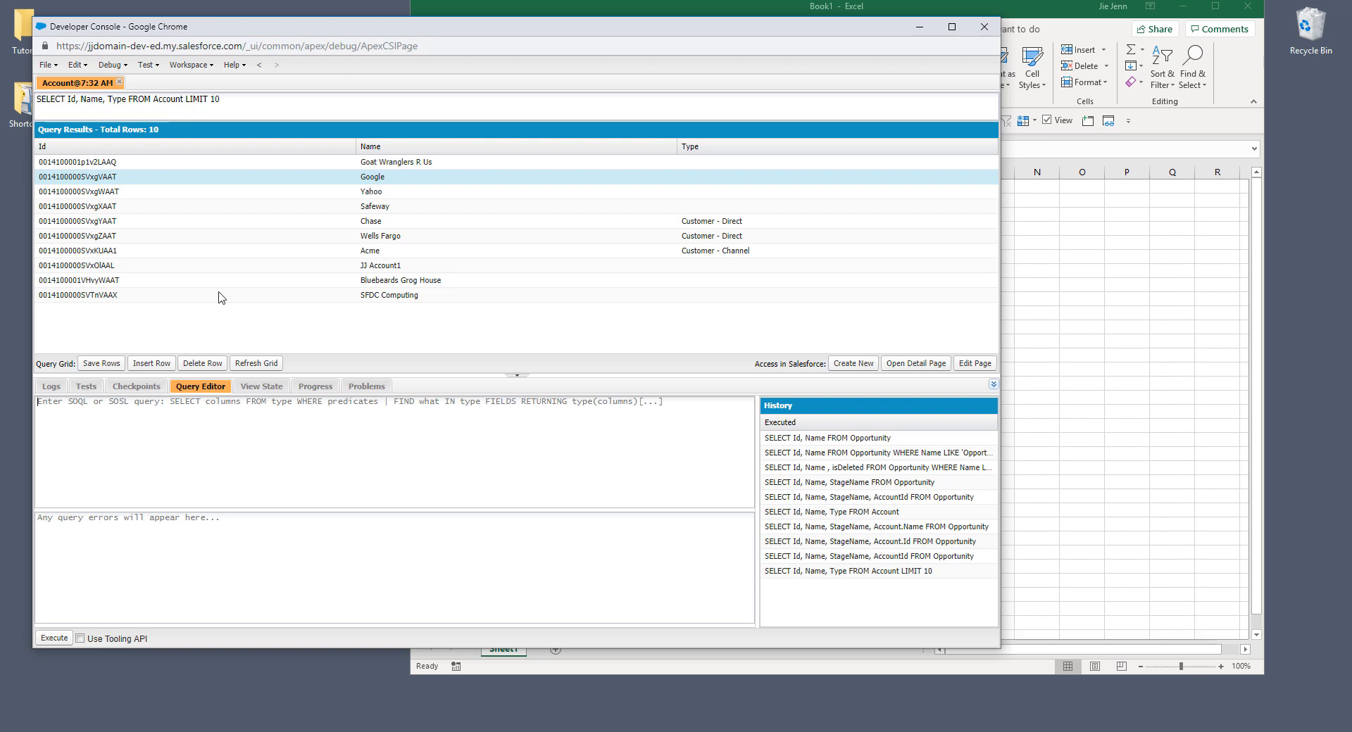
pyautogui.moveTo(232, 127)
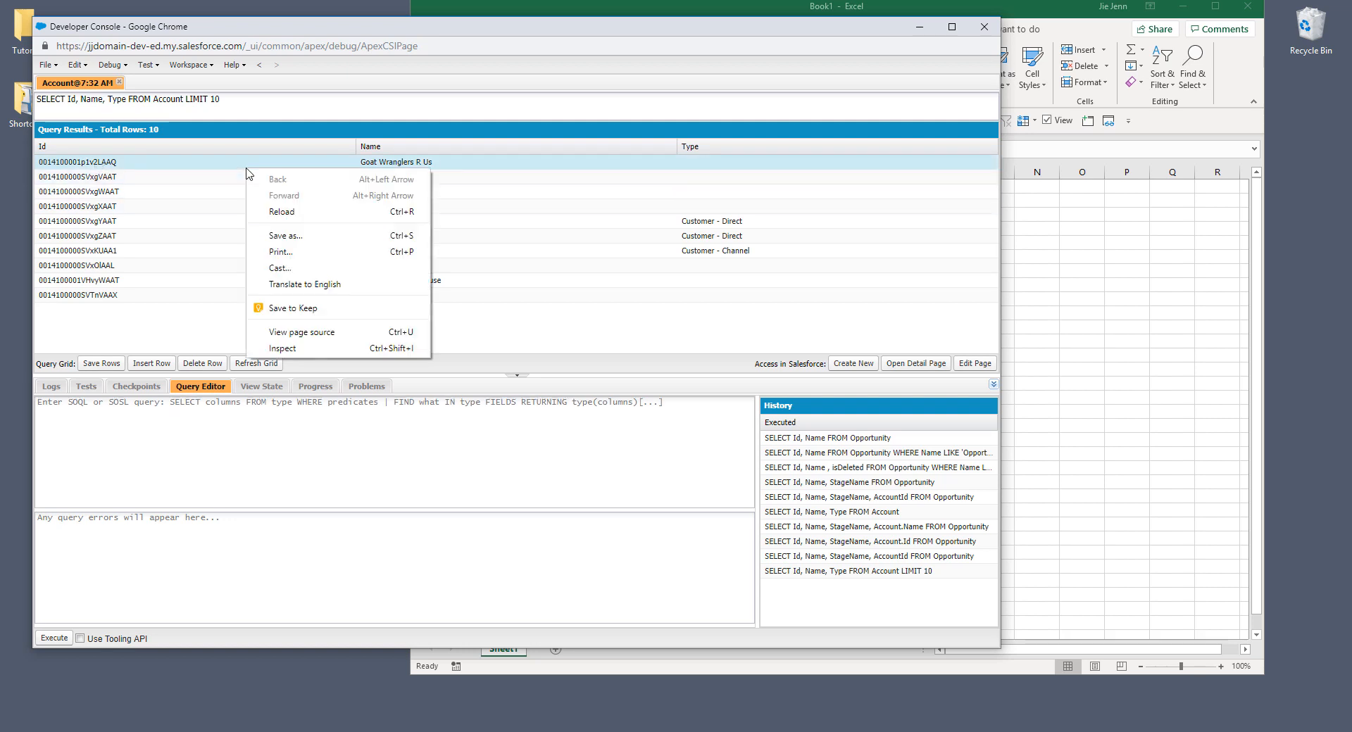
pyautogui.moveTo(295, 353)
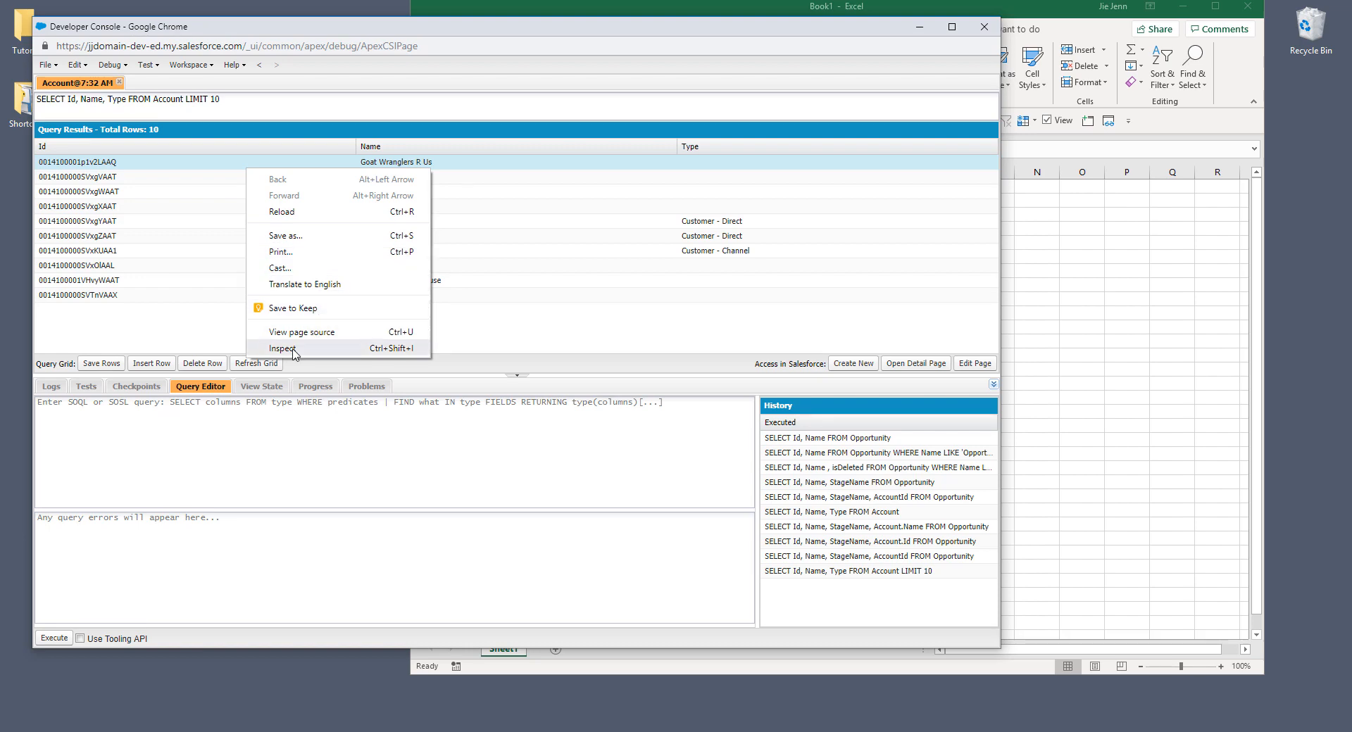
# Inspect the query results grid's first Account Id cell in Chrome DevTools
pyautogui.click(282, 349)
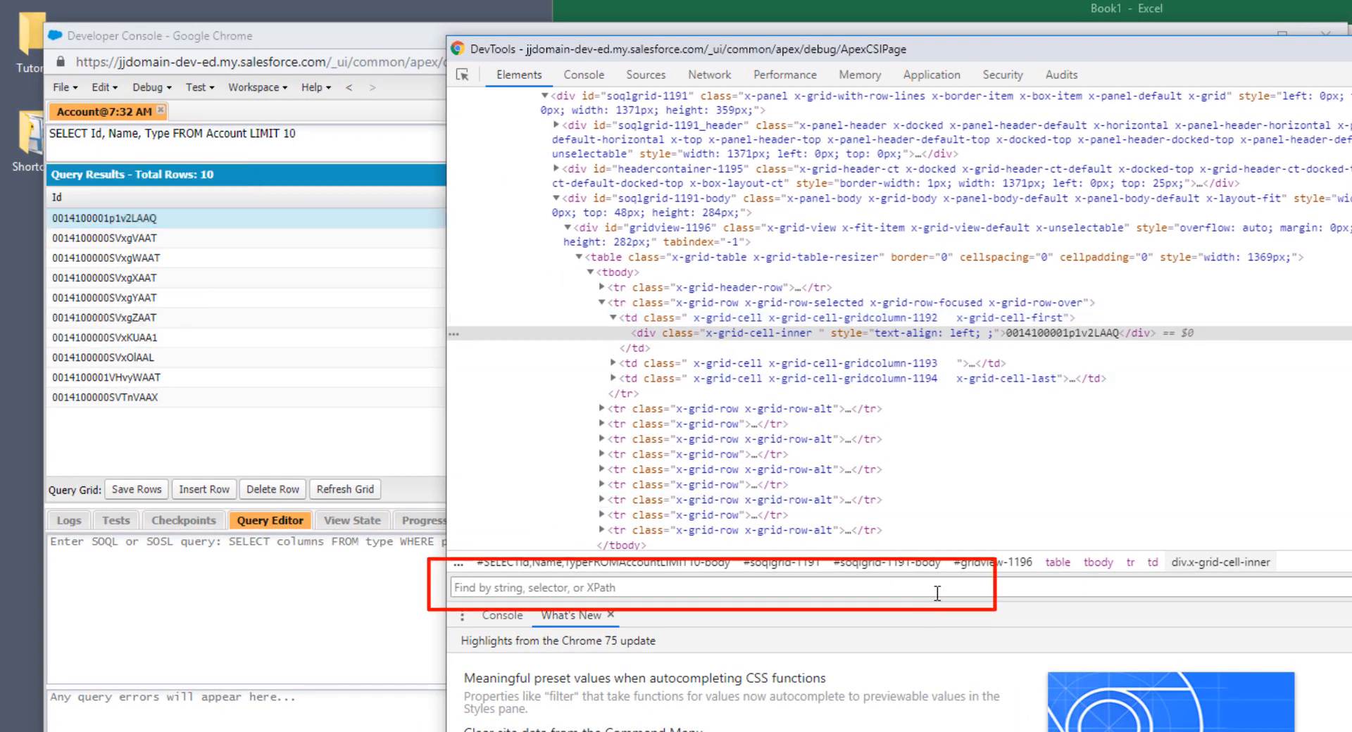
# Search the Elements panel for 'grid-tb' to locate the x-grid-table element
pyautogui.write('grid-tb')
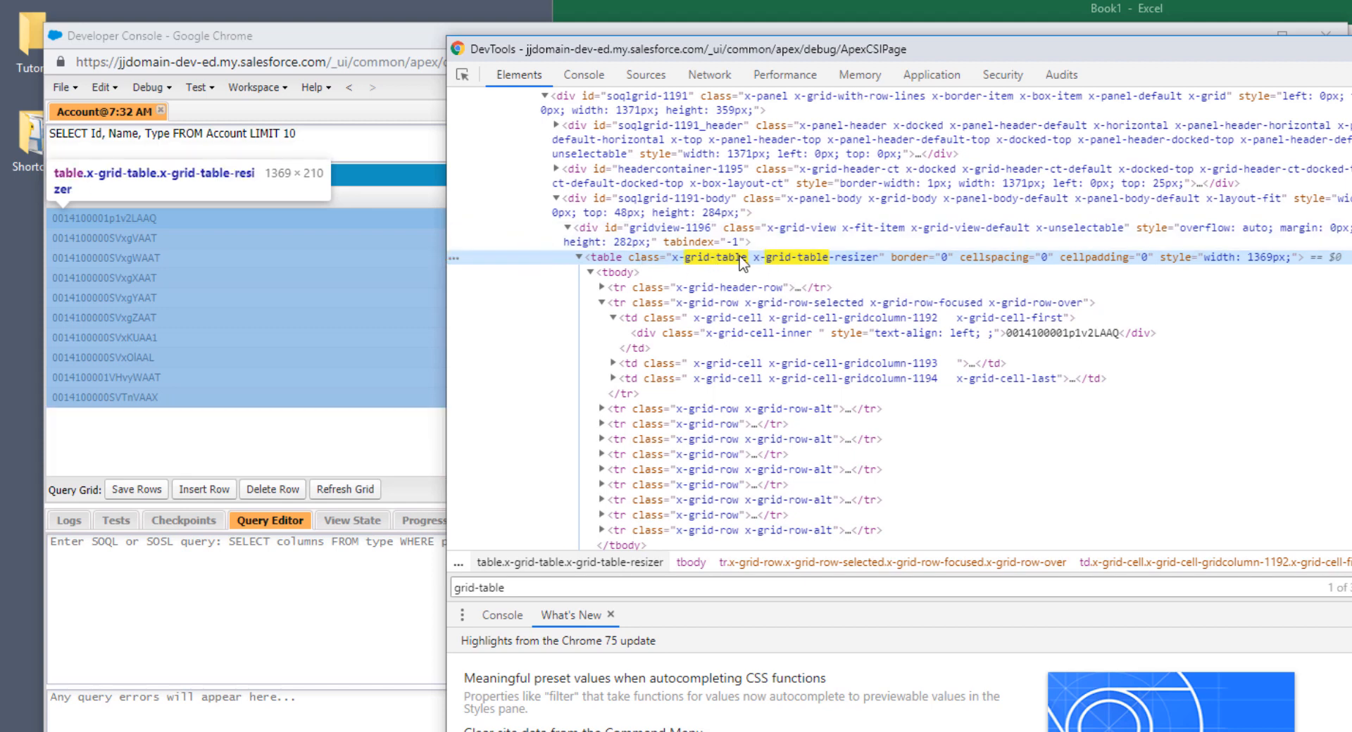
pyautogui.moveTo(651, 263)
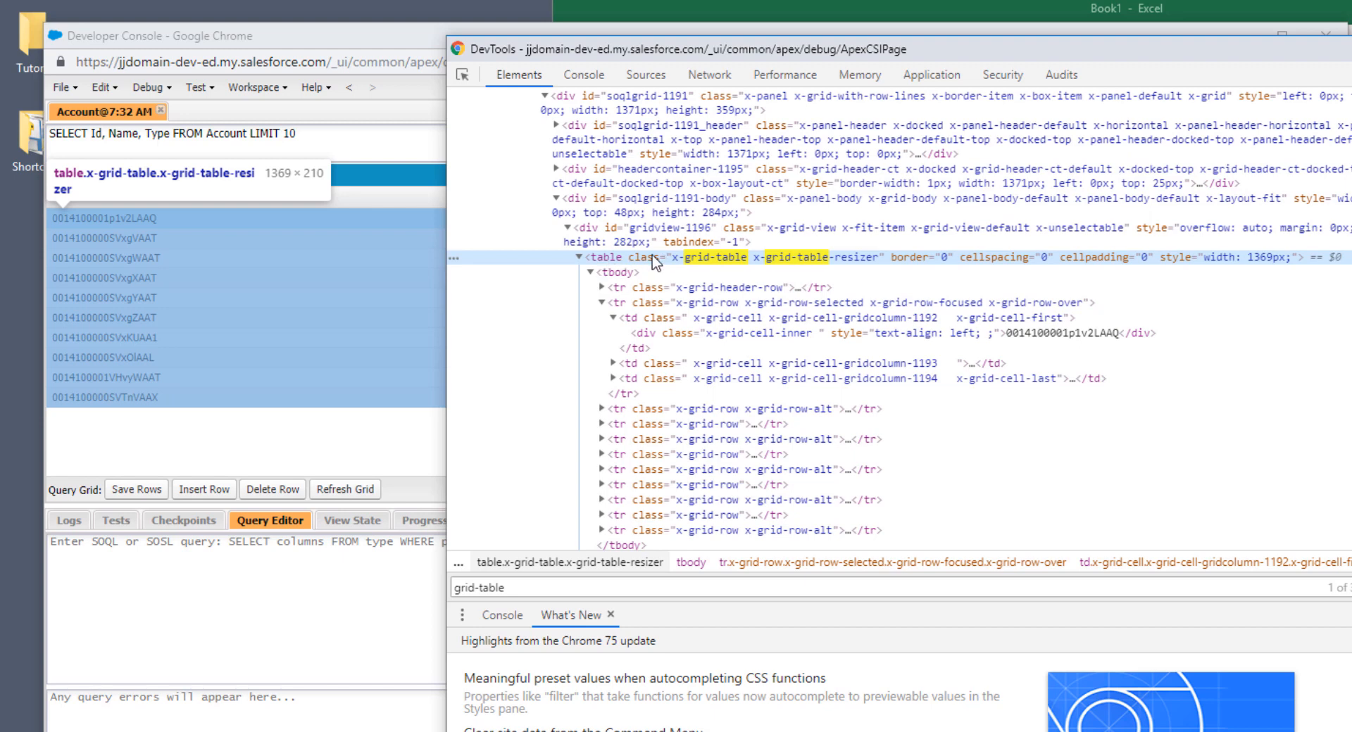
pyautogui.moveTo(656, 279)
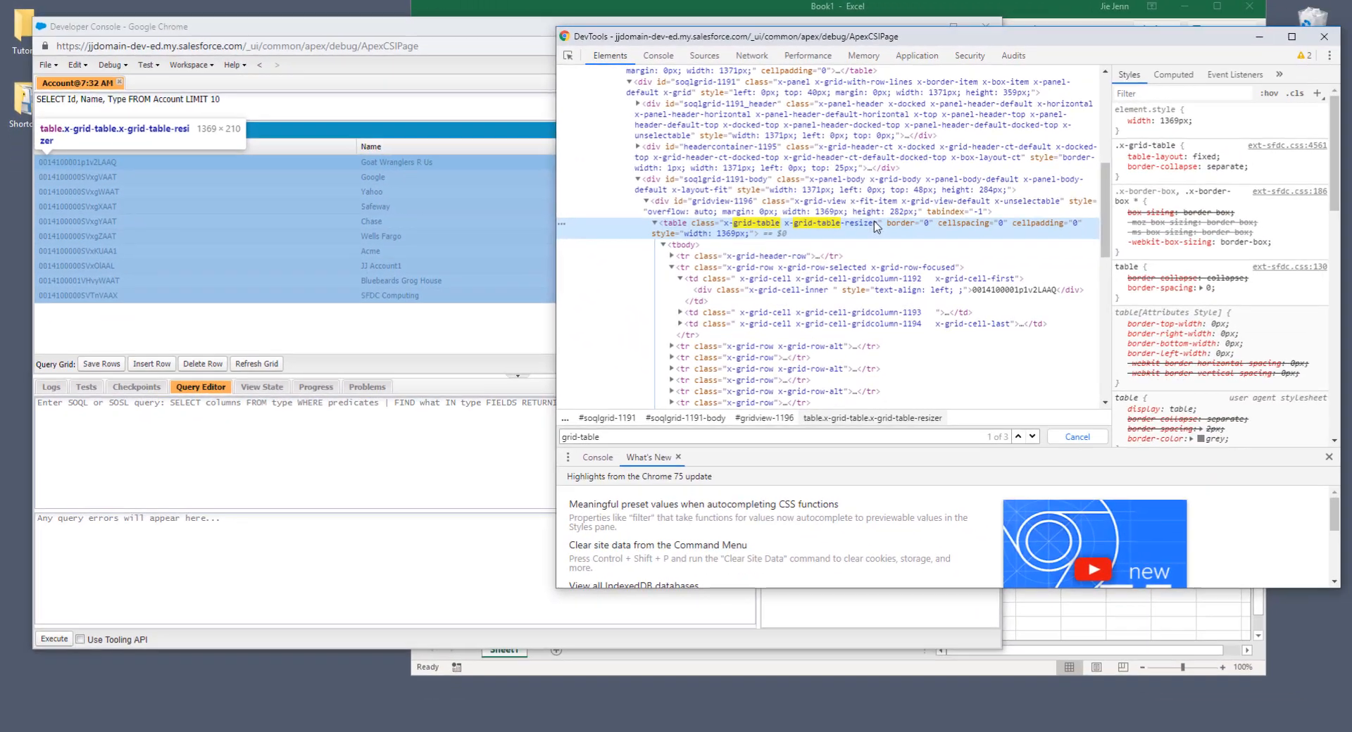
# Bring up the actions menu for the matched x-grid-table element, including copy choices
pyautogui.rightClick(877, 225)
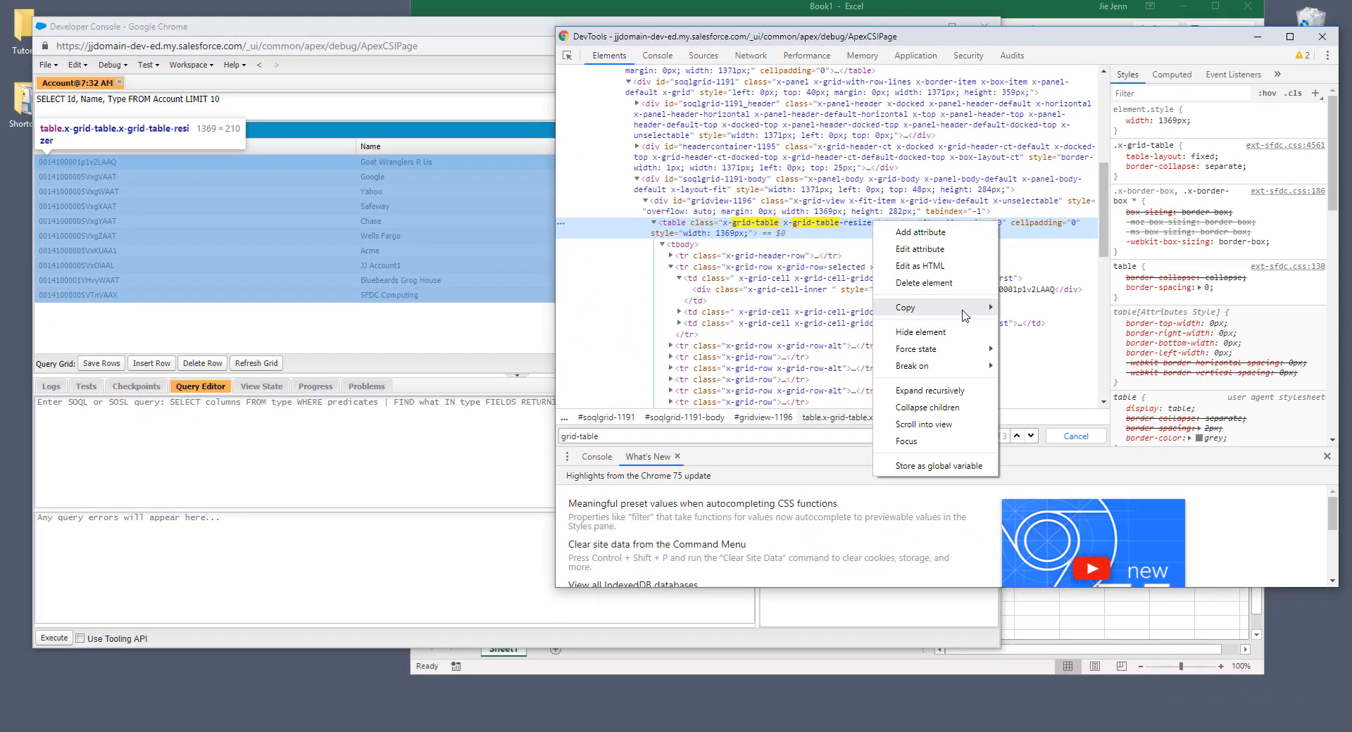
pyautogui.moveTo(933, 308)
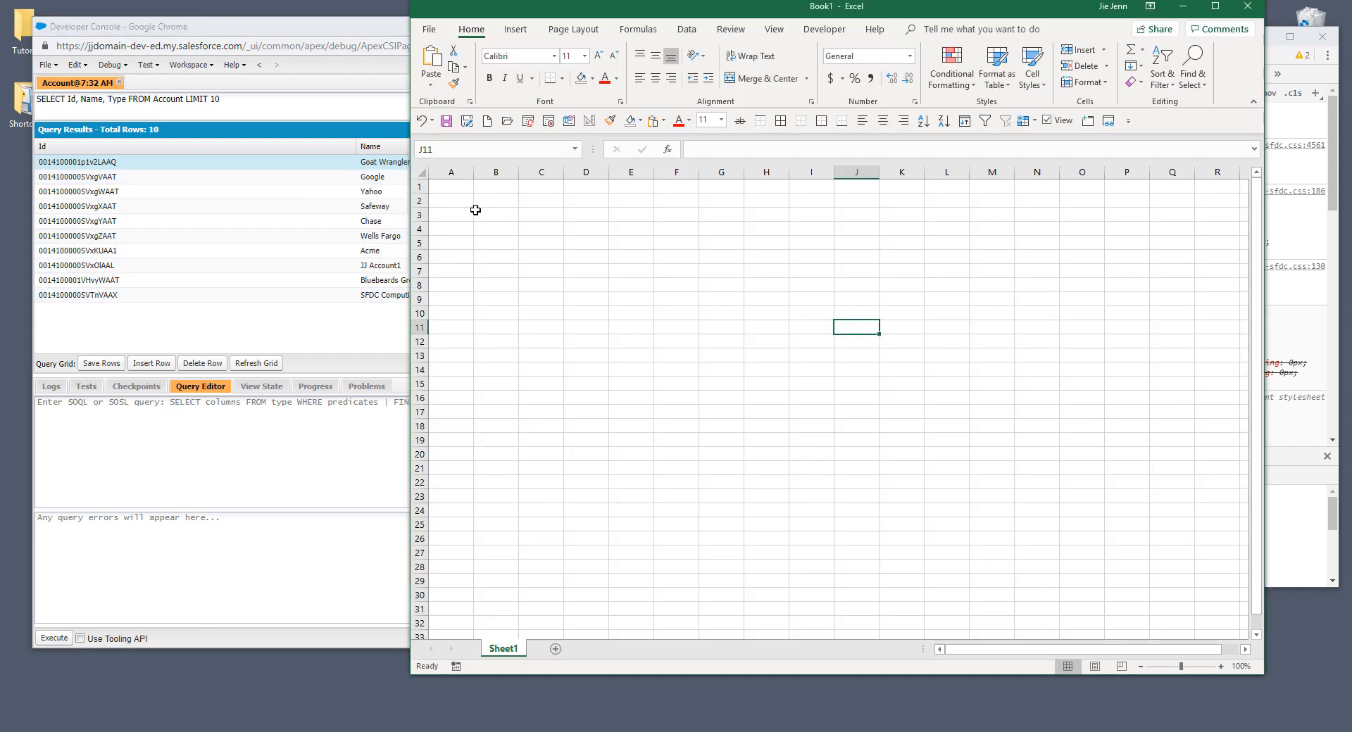
# Paste the copied results table at cell B3, filling columns B to D
pyautogui.click(495, 214)
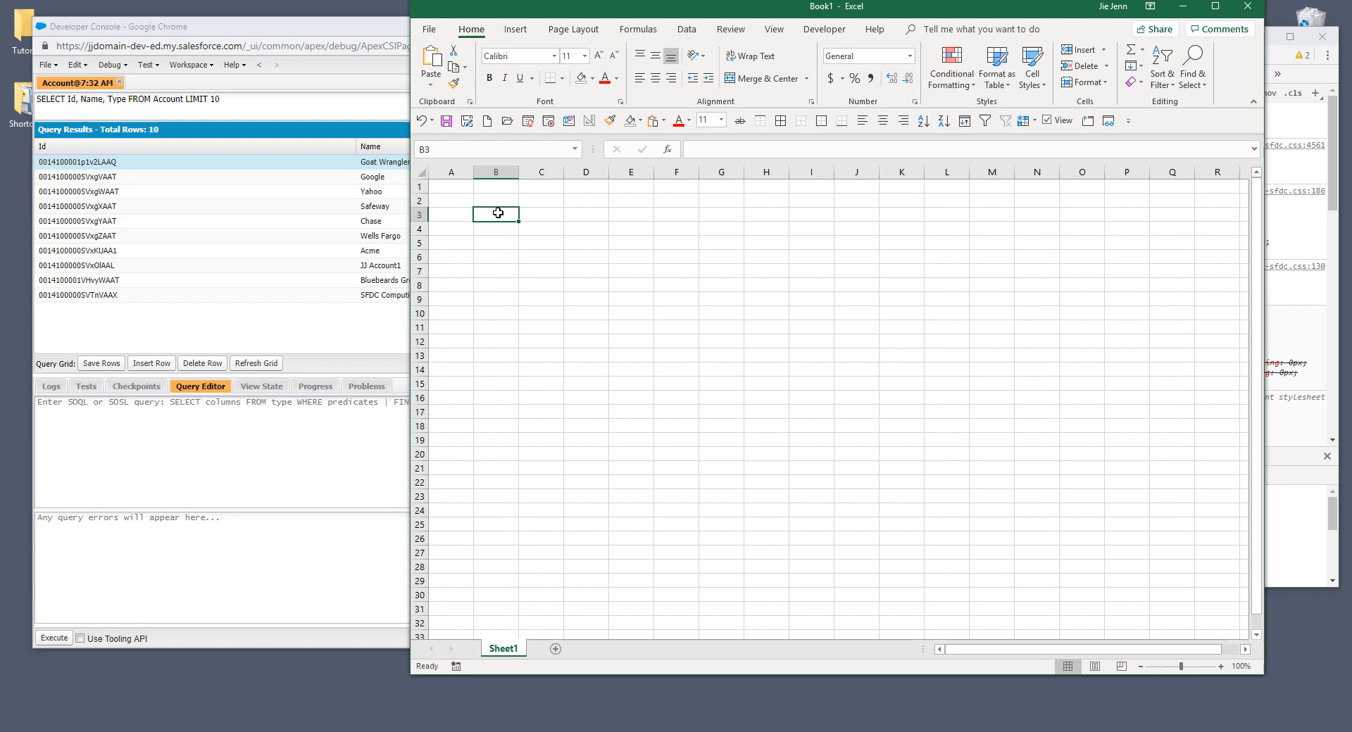
pyautogui.rightClick(496, 213)
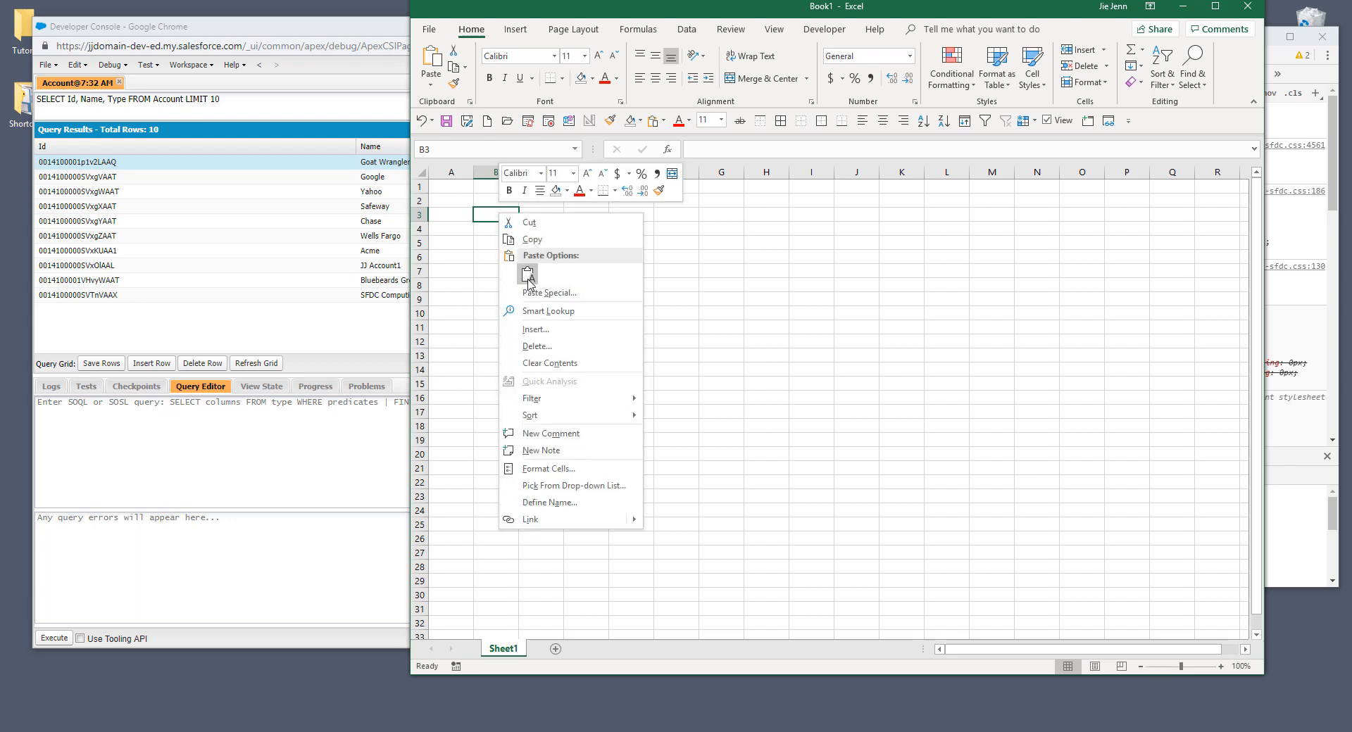
pyautogui.click(527, 273)
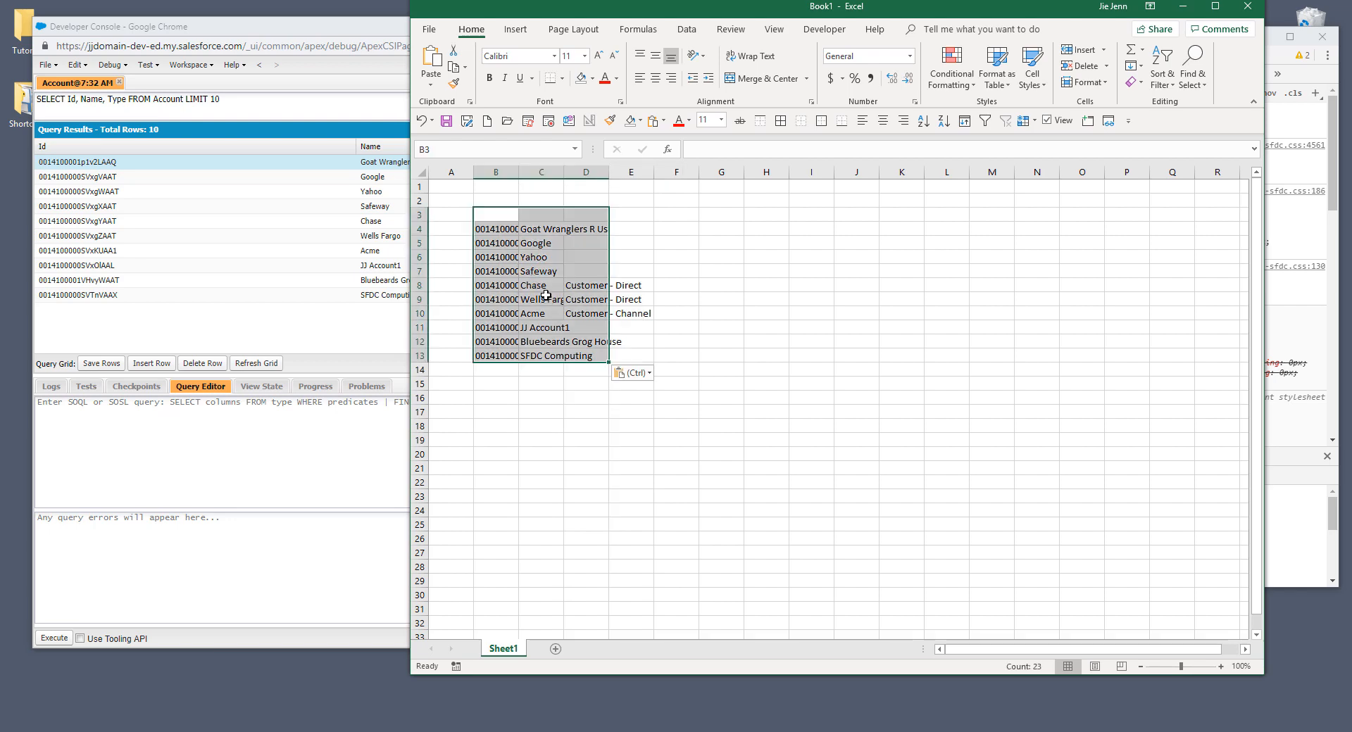